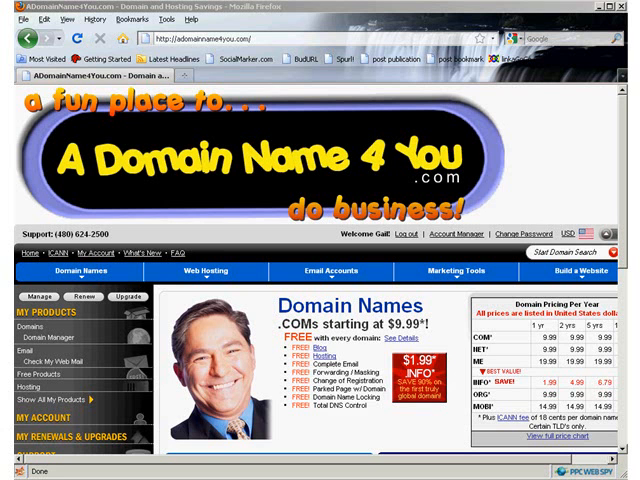
{"action": "mouse_move", "coordinate": [238, 256]}
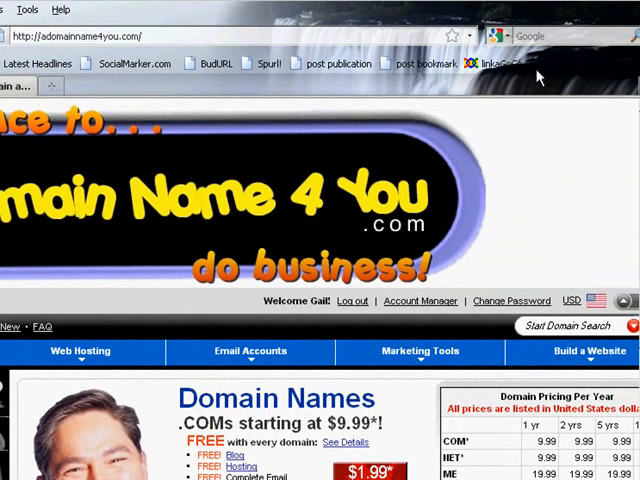
Step: Go to the Email Accounts page listing the existing email plan and free email credit
{"action": "left_click", "coordinate": [251, 351]}
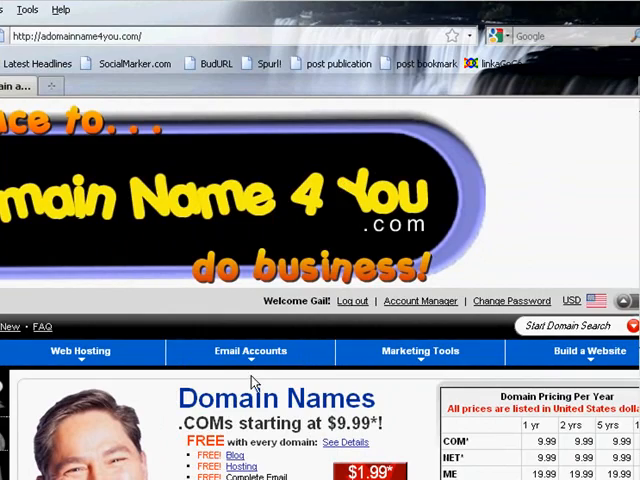
{"action": "left_click", "coordinate": [372, 283]}
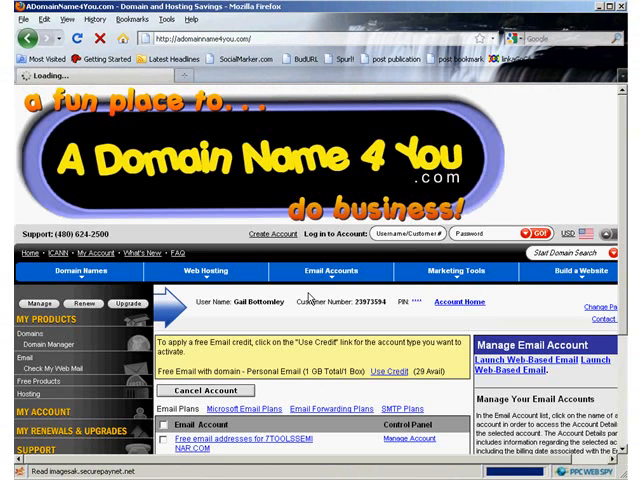
{"action": "left_click", "coordinate": [549, 234]}
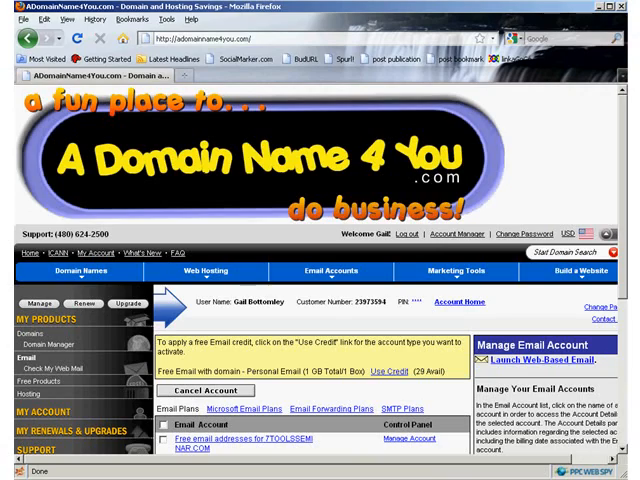
{"action": "scroll", "scroll_direction": "down", "scroll_amount": 3}
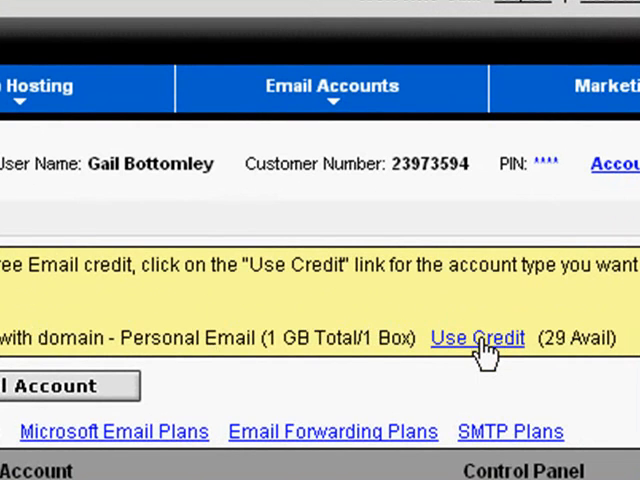
Step: Spend a free email credit on a personal email plan
{"action": "left_click", "coordinate": [478, 338]}
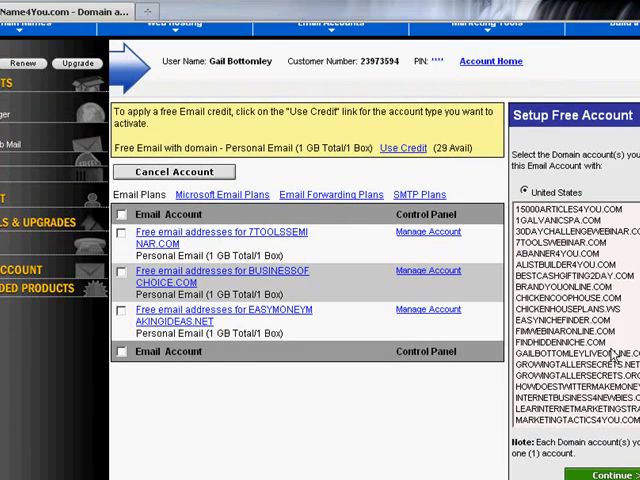
{"action": "mouse_move", "coordinate": [600, 350]}
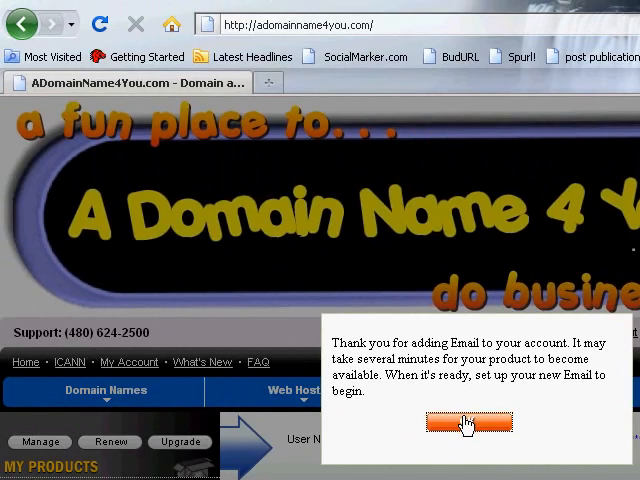
Step: Dismiss the email-added confirmation and start Setup Account for the new email plan
{"action": "left_click", "coordinate": [468, 423]}
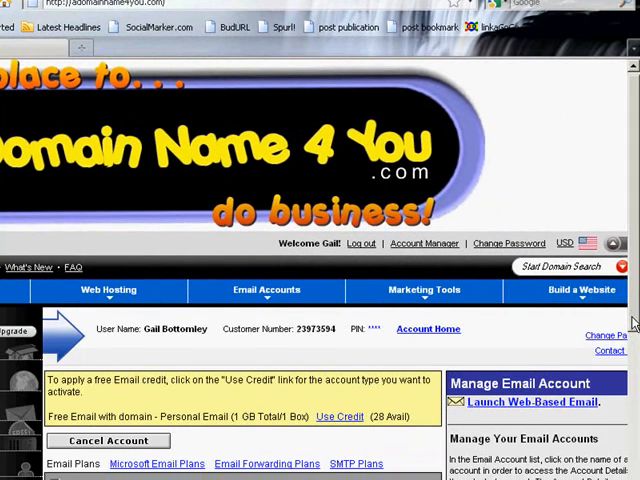
{"action": "scroll", "scroll_direction": "down", "scroll_amount": 3}
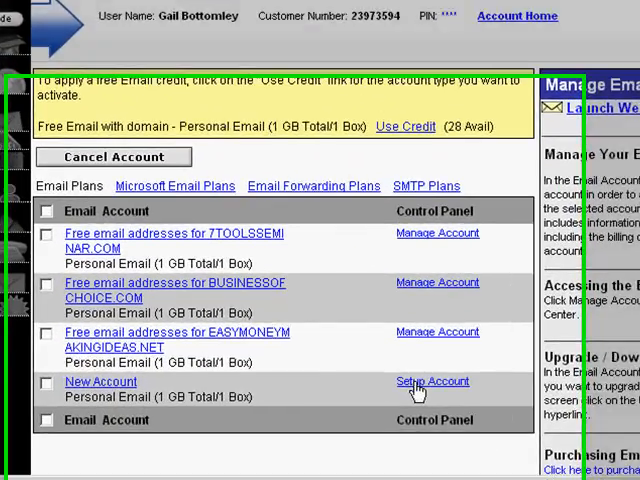
{"action": "left_click", "coordinate": [432, 381]}
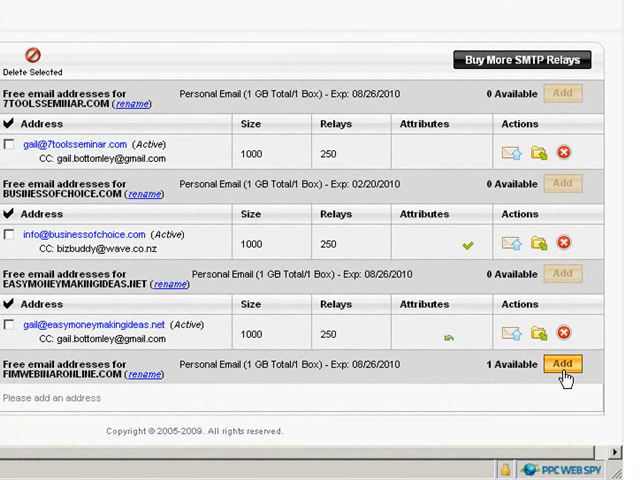
{"action": "left_click", "coordinate": [562, 364]}
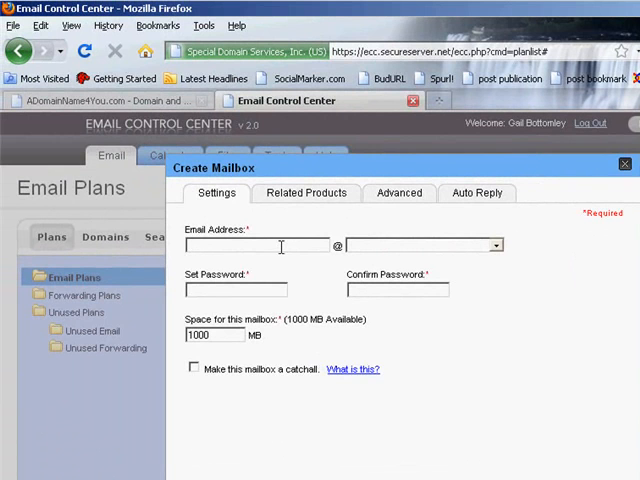
{"action": "type", "text": "info"}
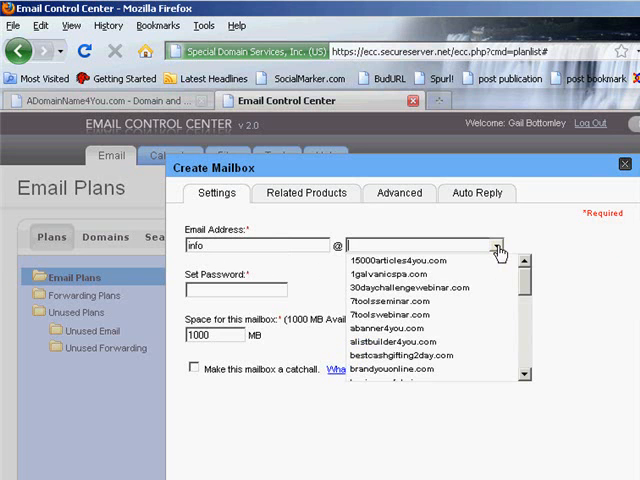
{"action": "mouse_move", "coordinate": [521, 279]}
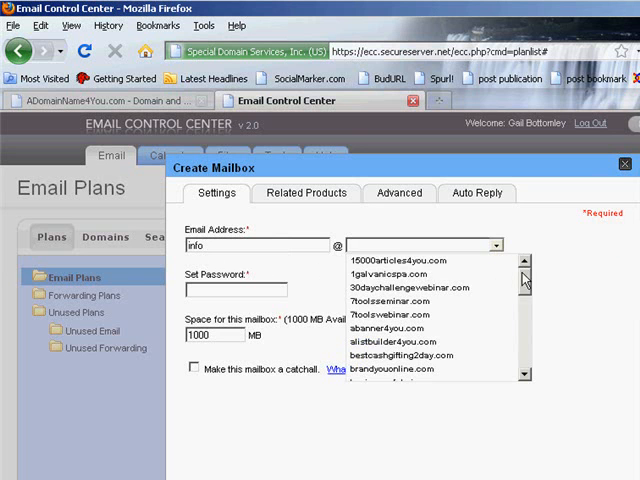
{"action": "scroll", "scroll_direction": "down", "scroll_amount": 3}
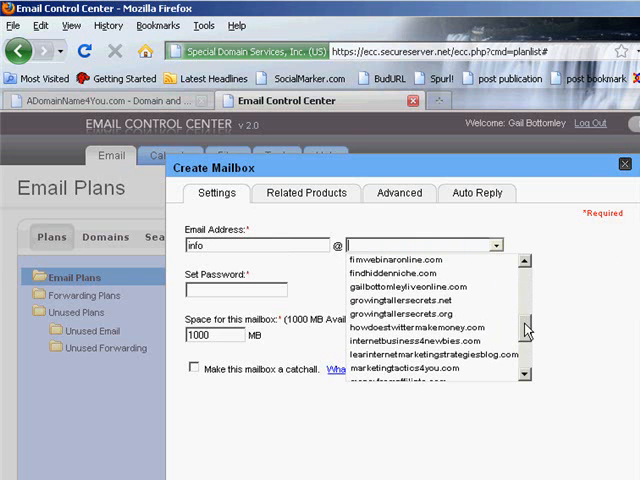
{"action": "left_click", "coordinate": [390, 248]}
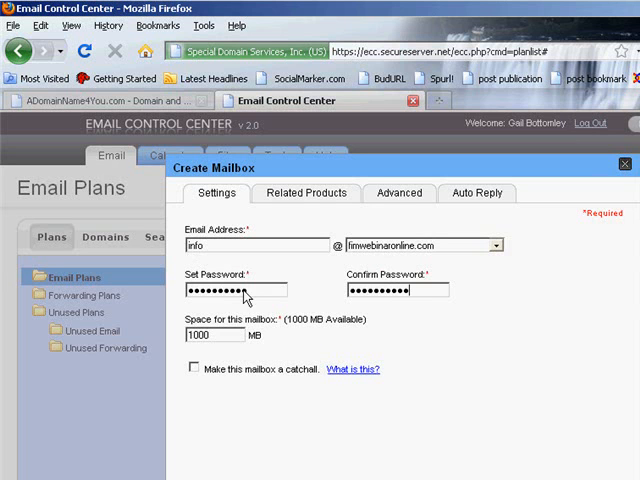
{"action": "mouse_move", "coordinate": [285, 429]}
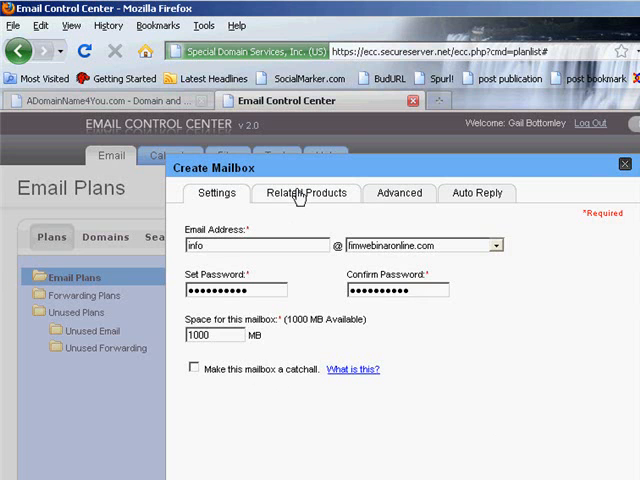
Step: Accept the suggested CC forwarding address, enable spam filtering, and show the Auto Reply options
{"action": "left_click", "coordinate": [305, 192]}
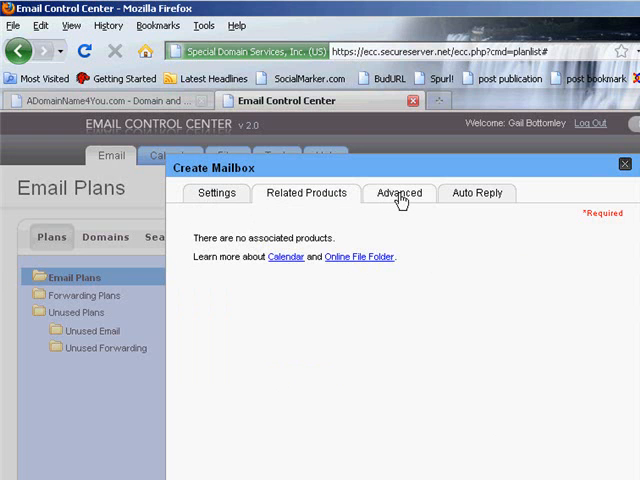
{"action": "left_click", "coordinate": [398, 193]}
{"action": "type", "text": "gail"}
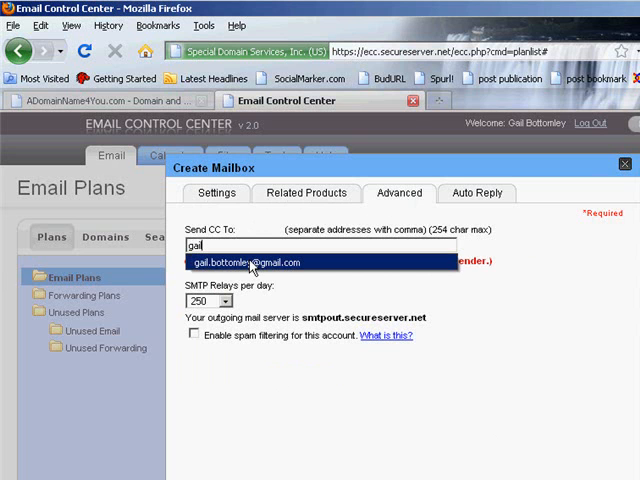
{"action": "left_click", "coordinate": [252, 262]}
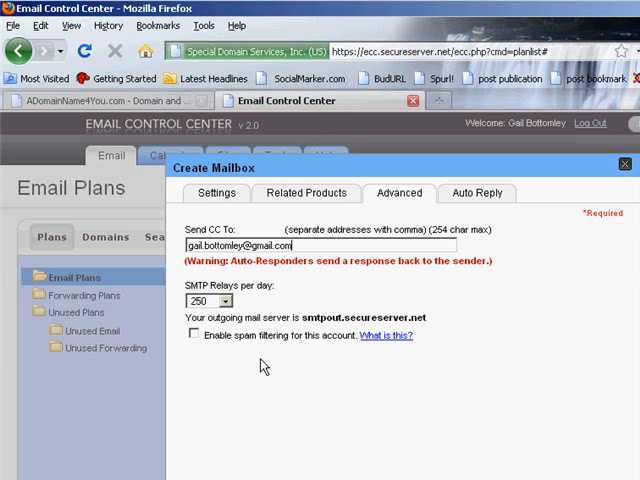
{"action": "left_click", "coordinate": [196, 335]}
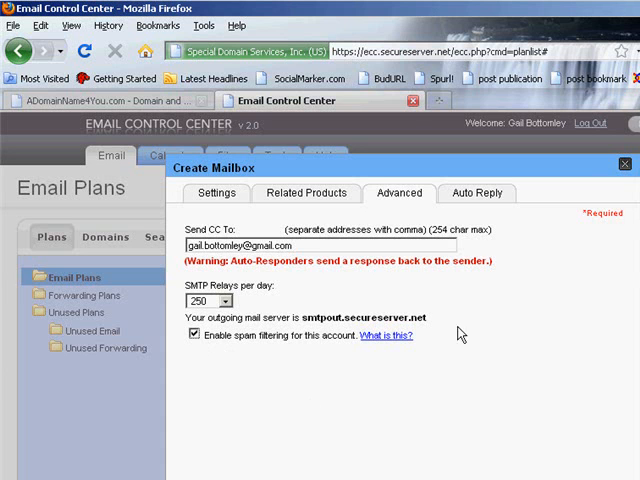
{"action": "left_click", "coordinate": [477, 193]}
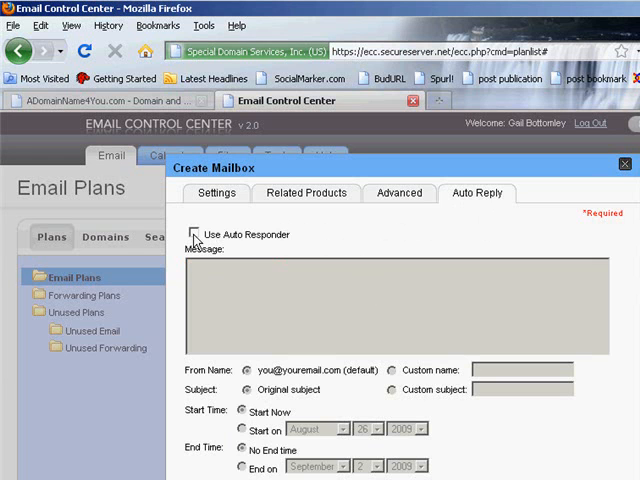
Step: Enable the auto-responder with a 'Hi there' message promising a reply soon, signed Gail
{"action": "left_click", "coordinate": [197, 234]}
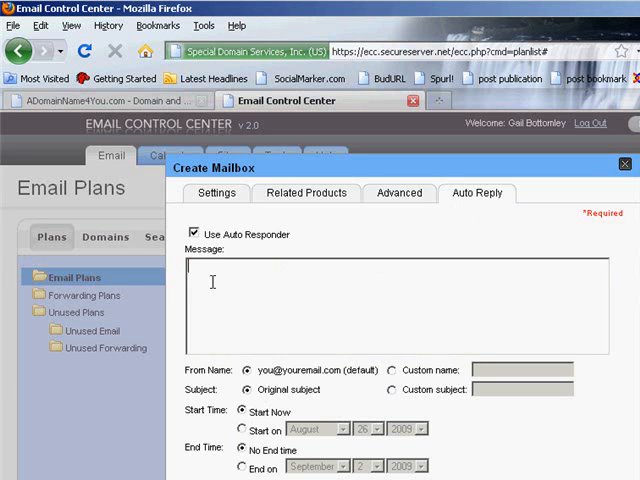
{"action": "type", "text": "Hi there"}
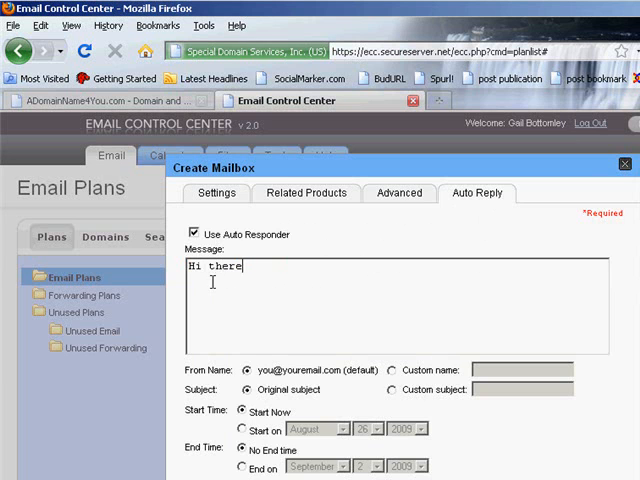
{"action": "type", "text": ","}
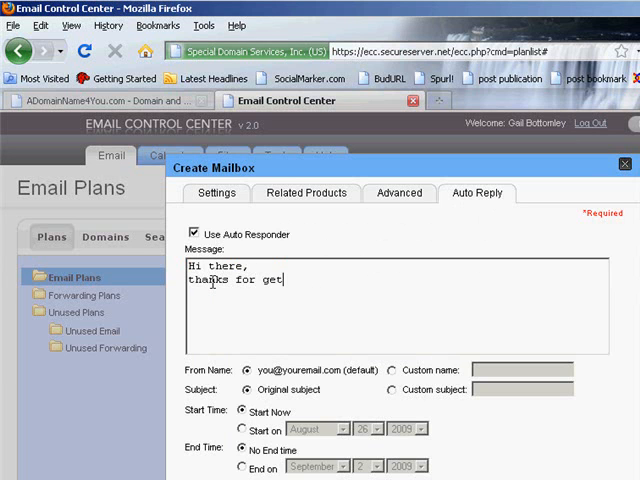
{"action": "type", "text": "ting in touch. I"}
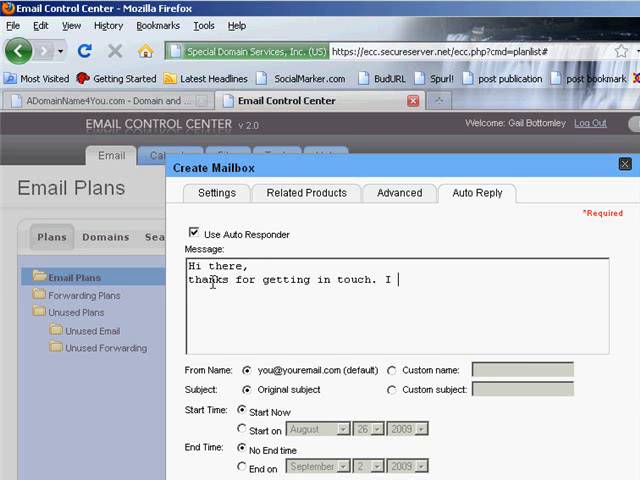
{"action": "type", "text": "will answ"}
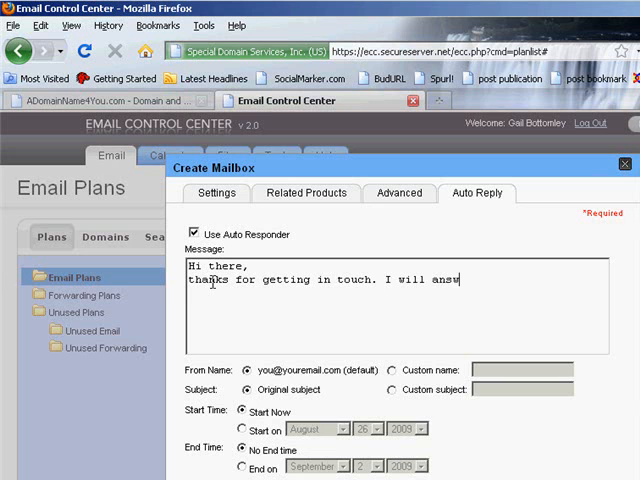
{"action": "type", "text": "er your email as soon"}
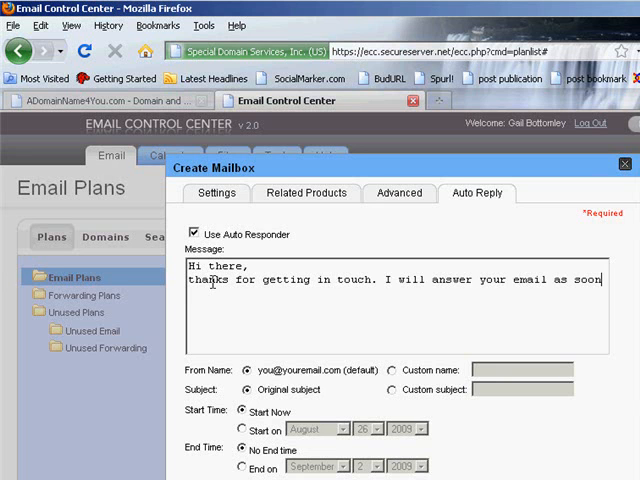
{"action": "type", "text": "as I can"}
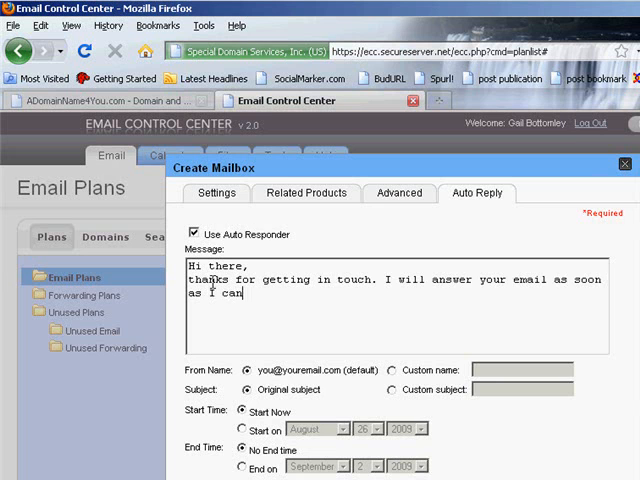
{"action": "type", "text": "In meantime enjoy website."}
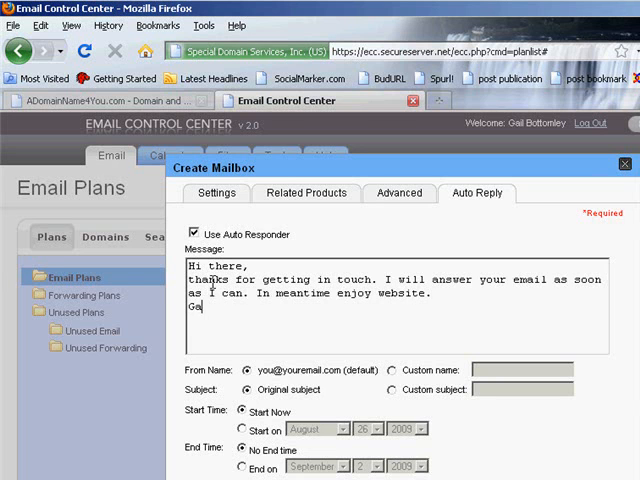
{"action": "type", "text": "il"}
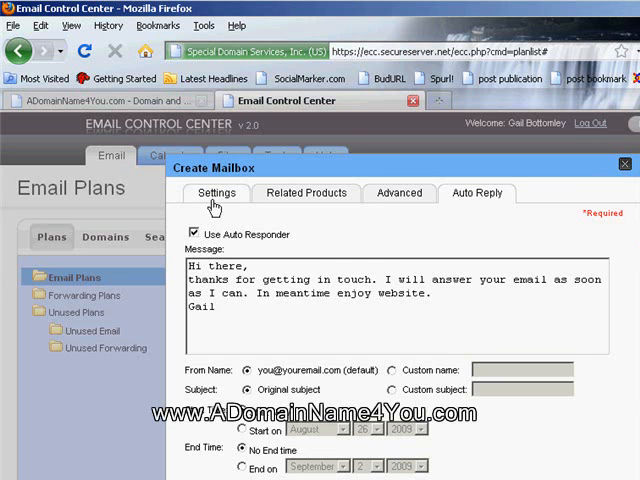
{"action": "left_click", "coordinate": [216, 193]}
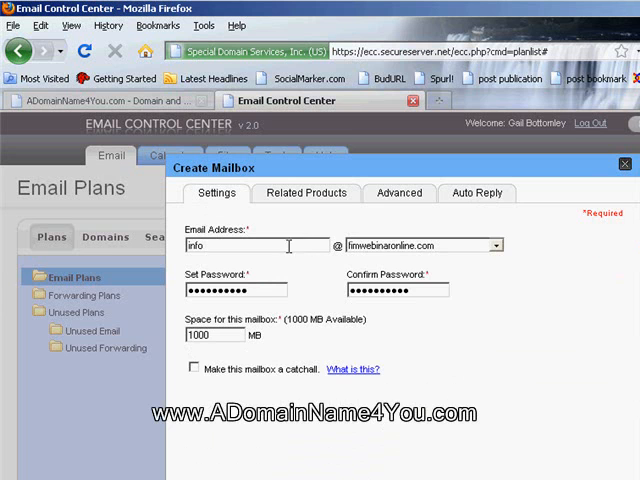
{"action": "mouse_move", "coordinate": [268, 256]}
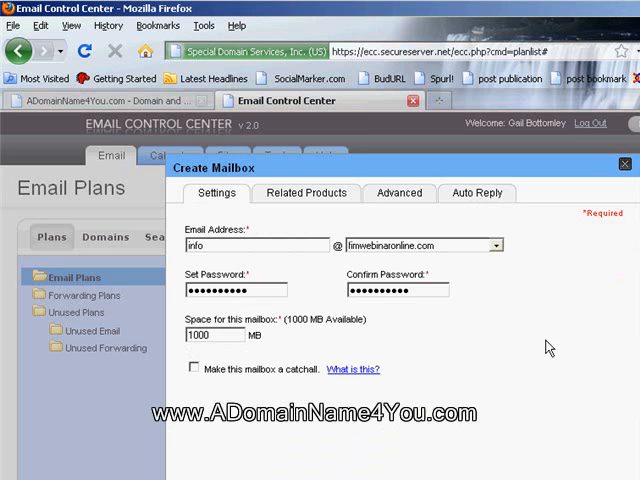
{"action": "mouse_move", "coordinate": [257, 263]}
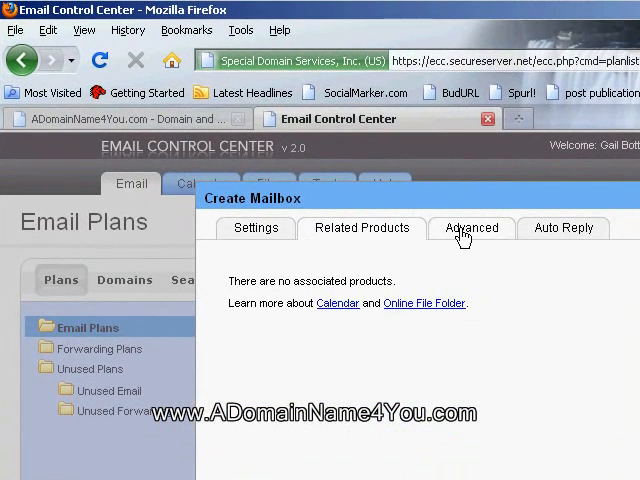
{"action": "left_click", "coordinate": [471, 228]}
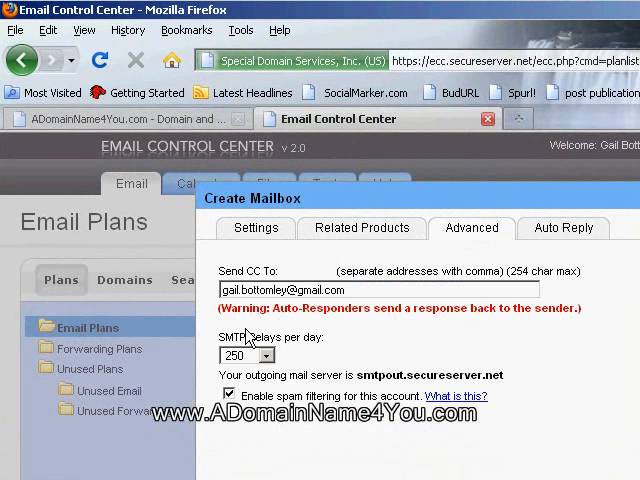
{"action": "mouse_move", "coordinate": [252, 335]}
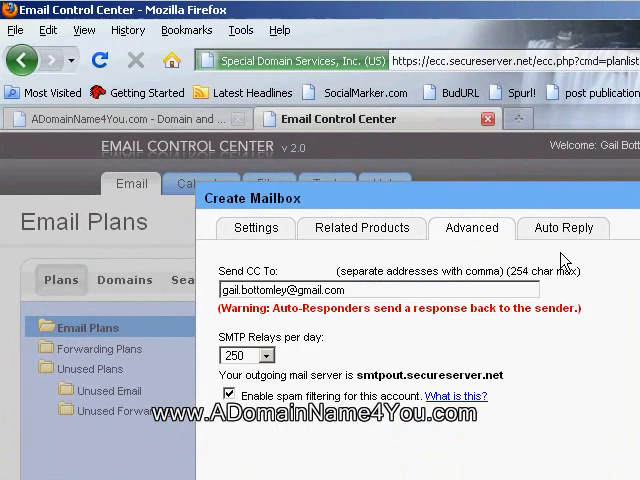
{"action": "left_click", "coordinate": [562, 227]}
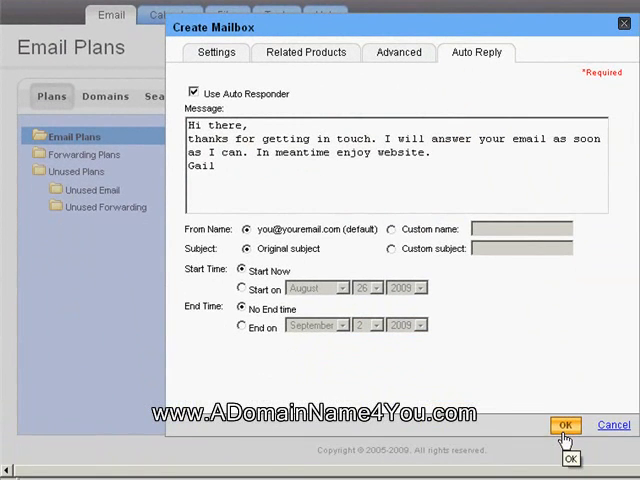
{"action": "left_click", "coordinate": [565, 425]}
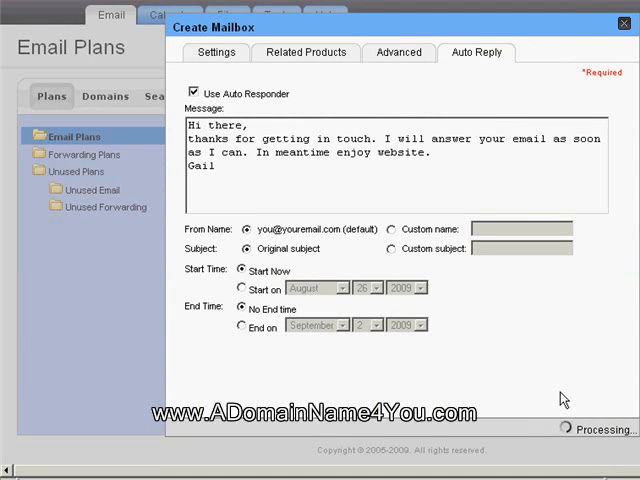
{"action": "mouse_move", "coordinate": [554, 377]}
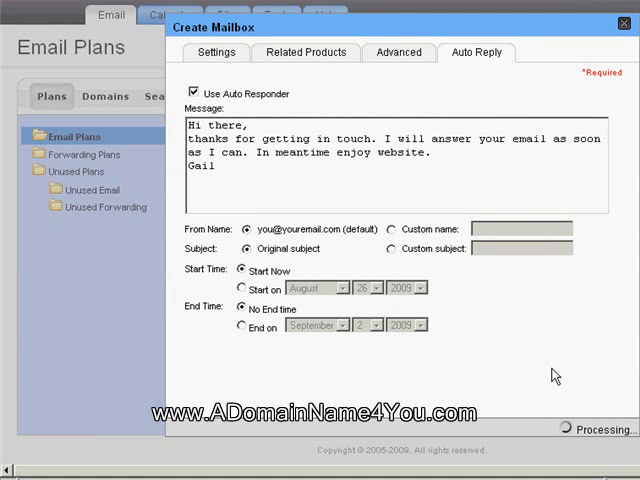